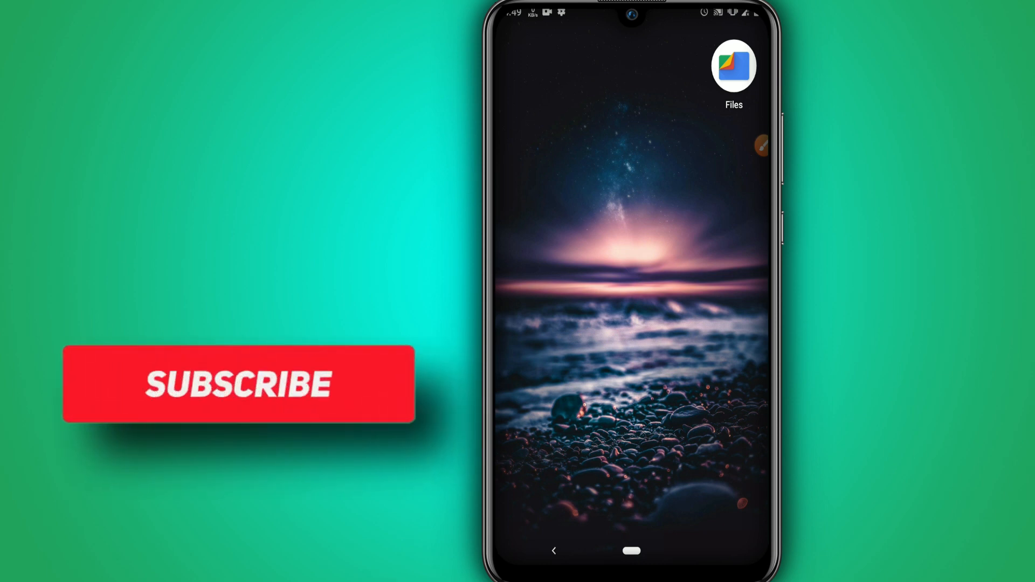
Step: Launch Settings from the app drawer and go into the System section
click(241, 385)
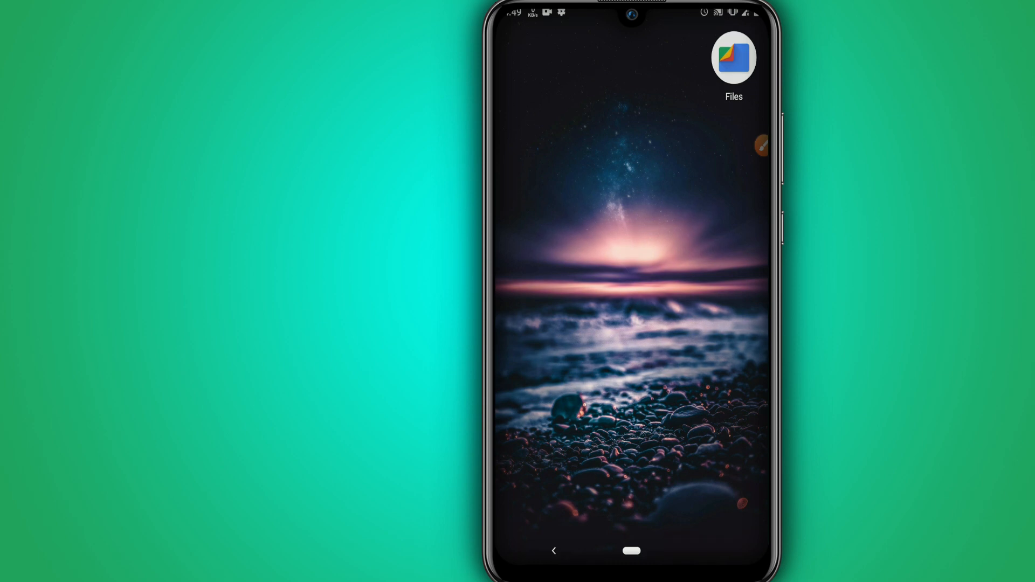
scroll(up, 3)
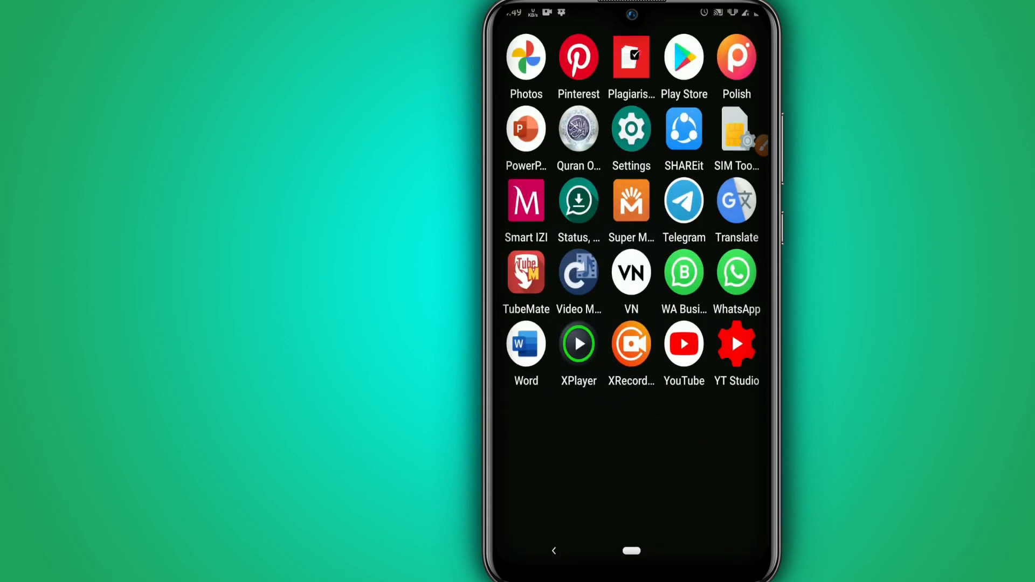
click(630, 129)
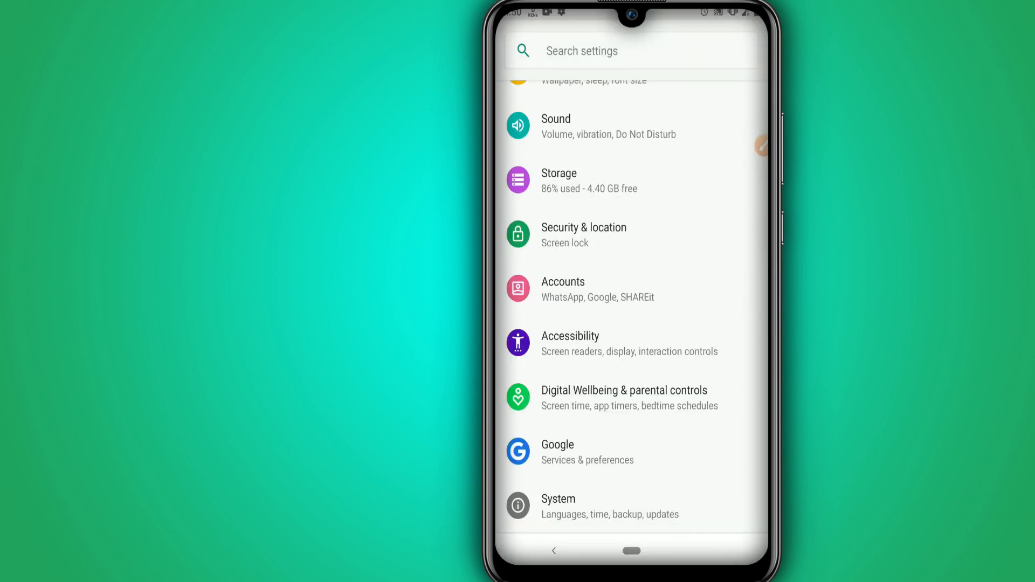
click(623, 507)
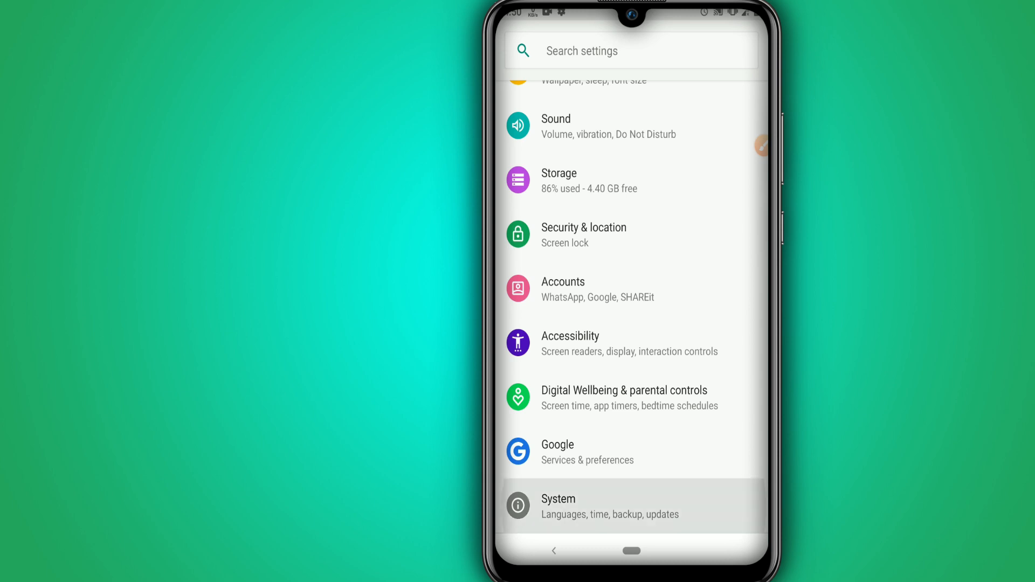
click(601, 505)
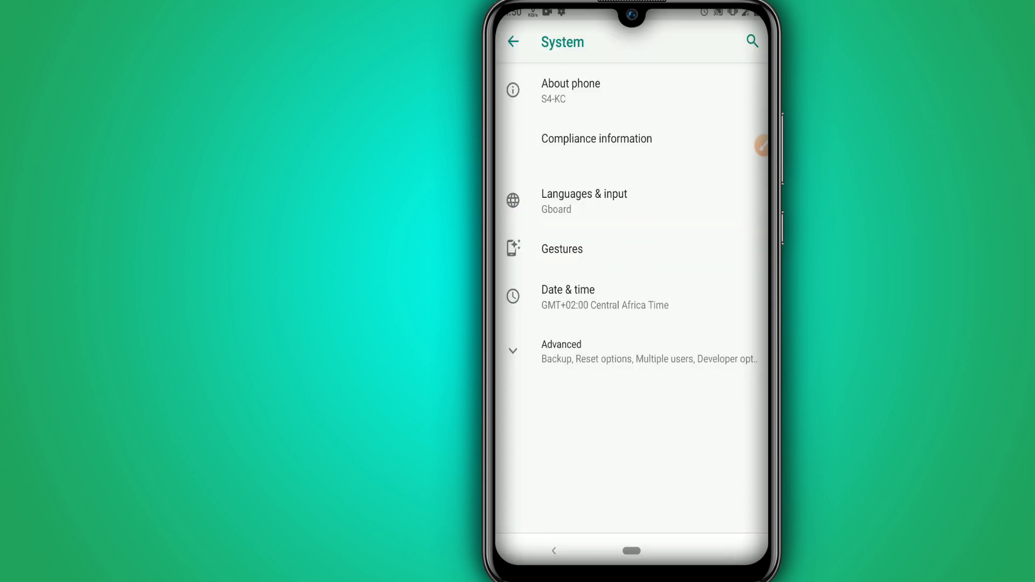
Step: Show About phone with the Android version and build number visible
click(571, 91)
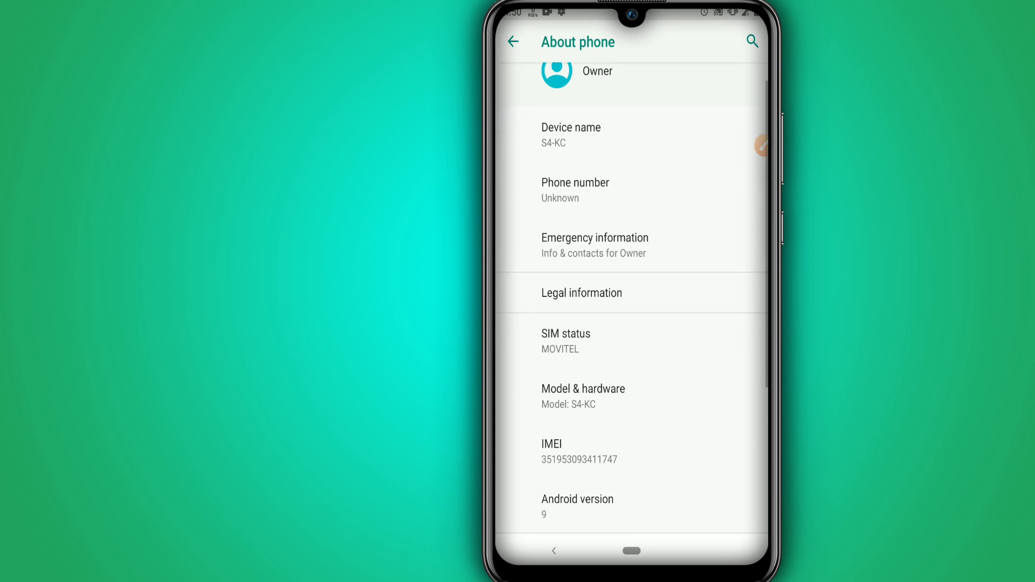
scroll(down, 3)
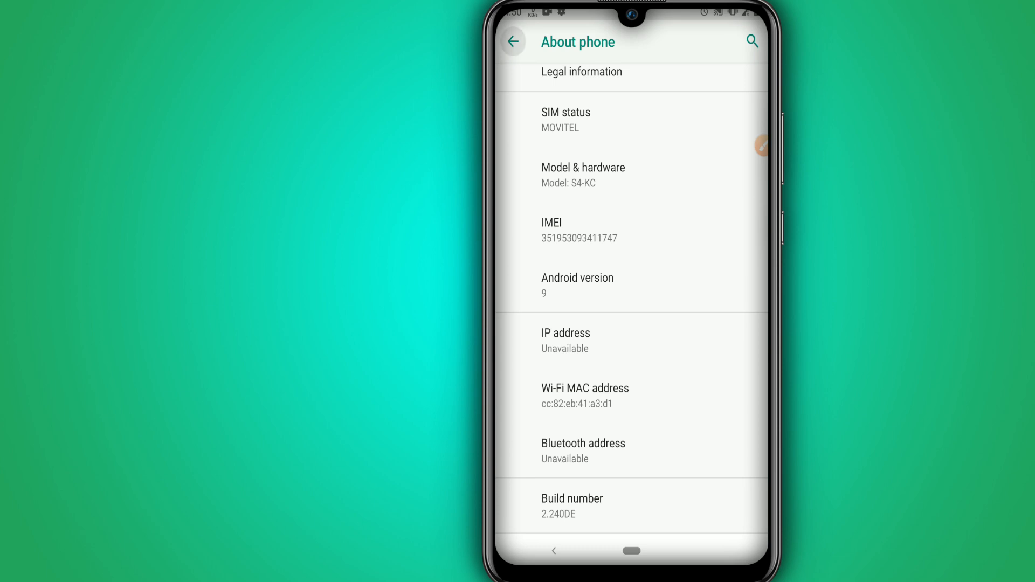
Step: Reach Developer options via System's Advanced section
click(512, 42)
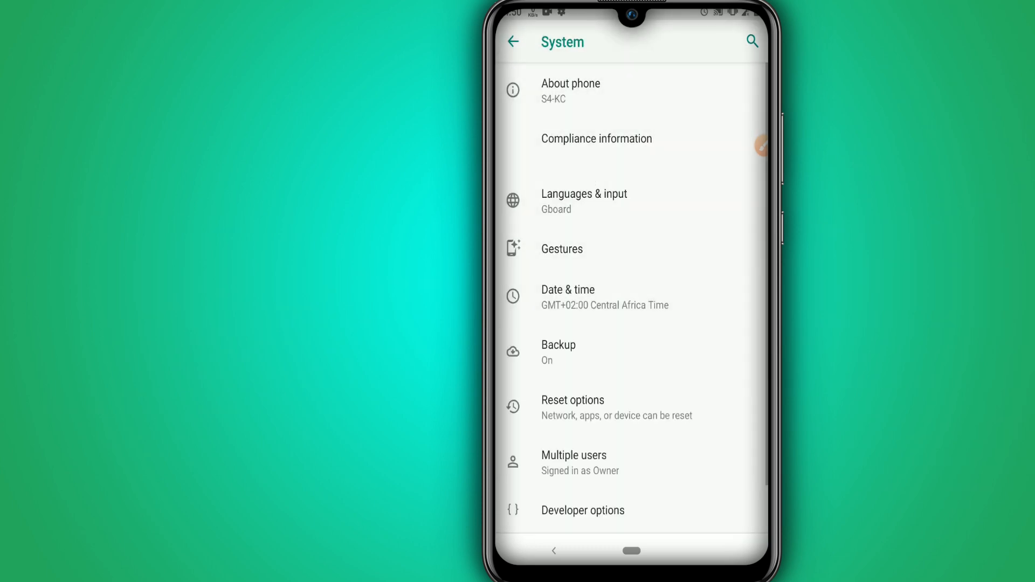
scroll(down, 3)
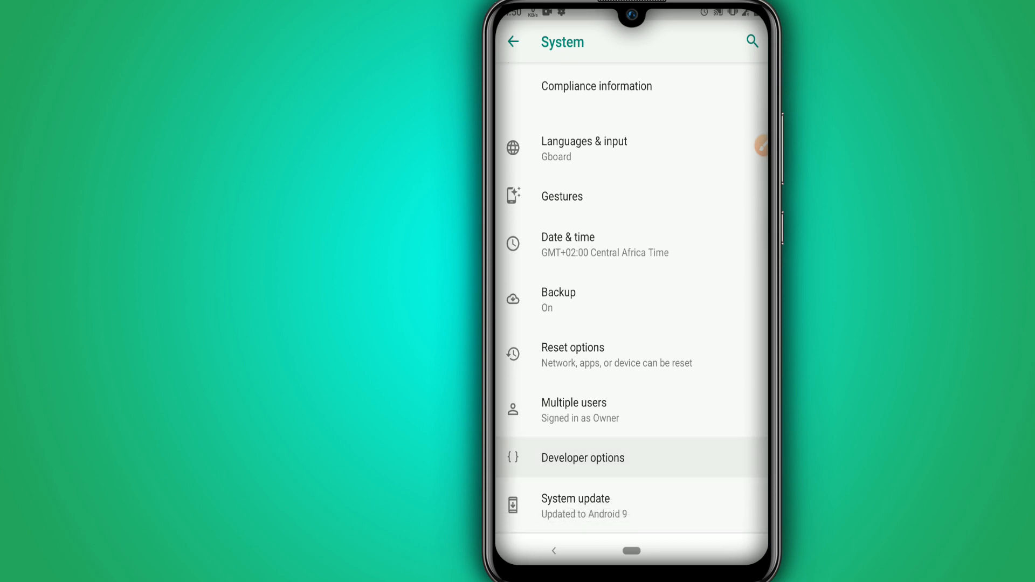
click(582, 458)
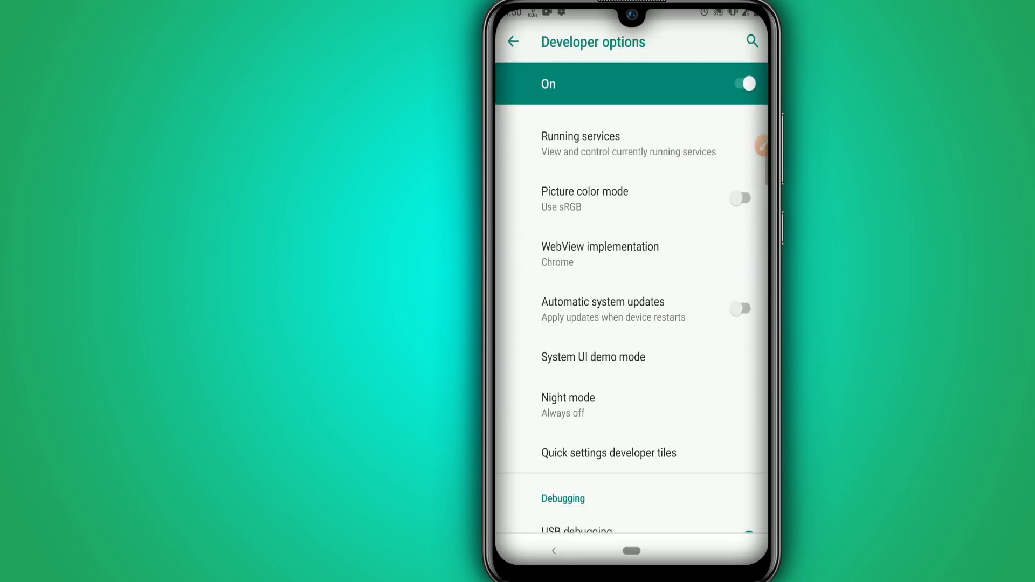
Step: Turn on Force full GNSS measurements under Debugging
scroll(up, 3)
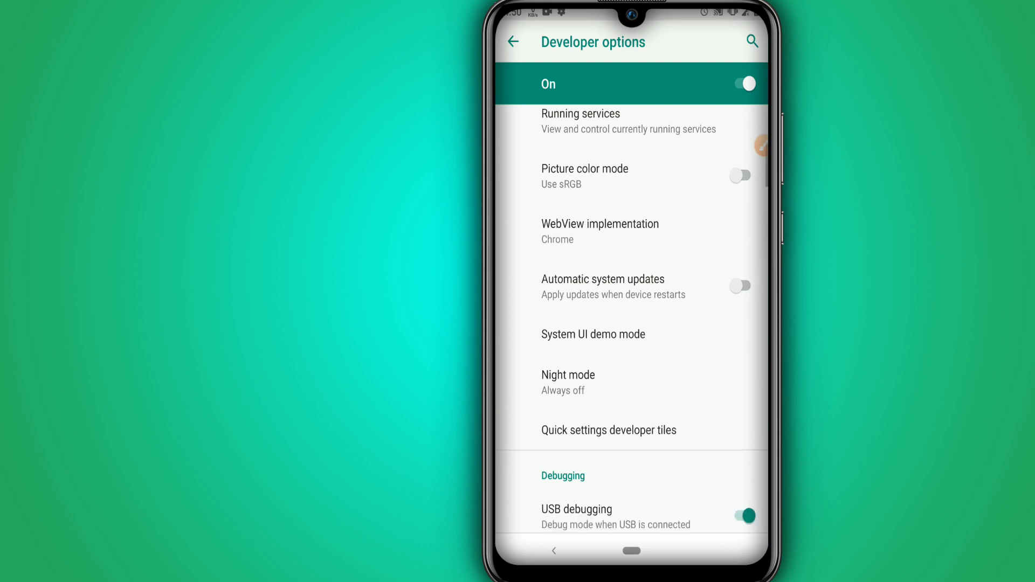
scroll(down, 3)
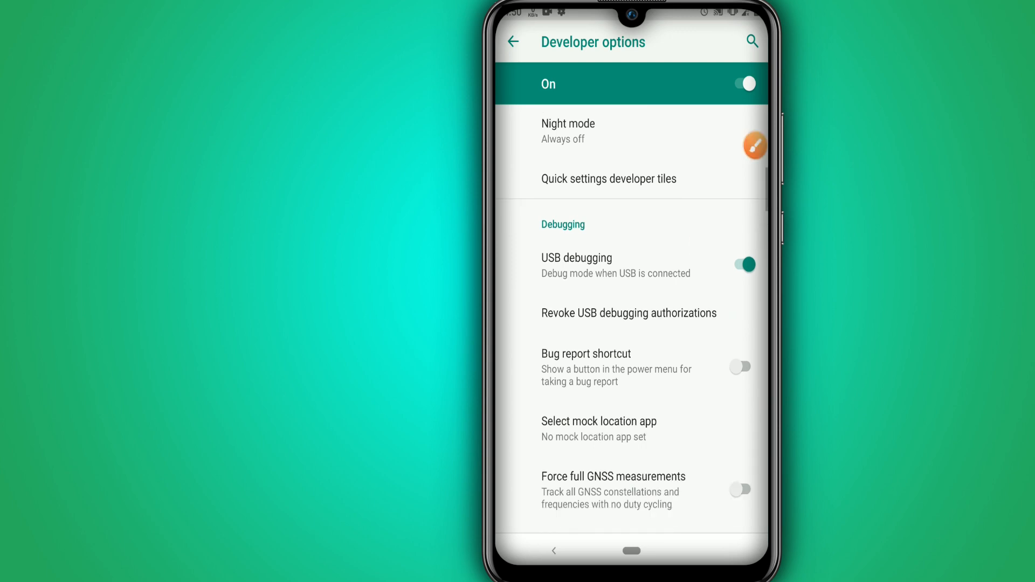
scroll(down, 3)
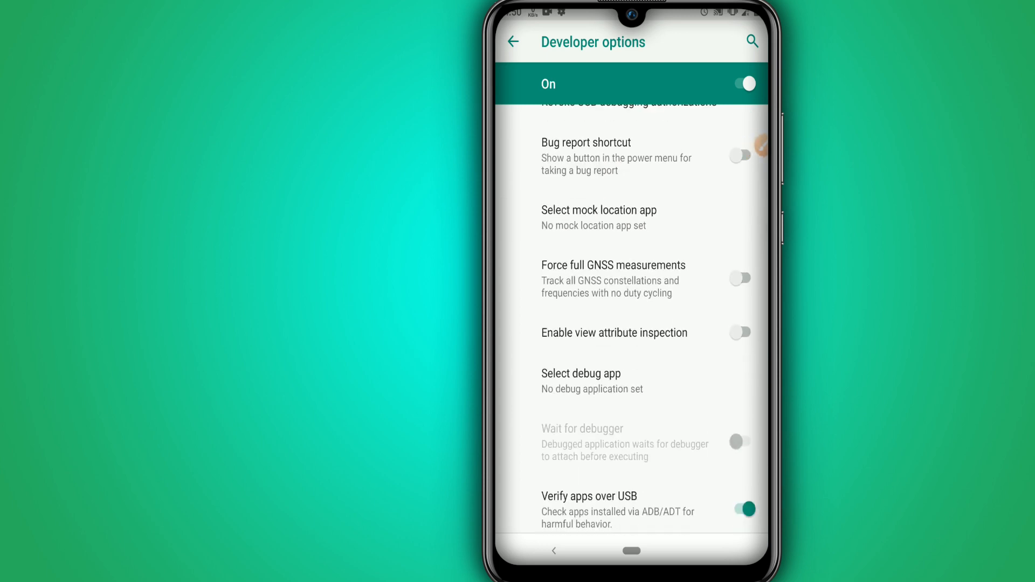
click(741, 278)
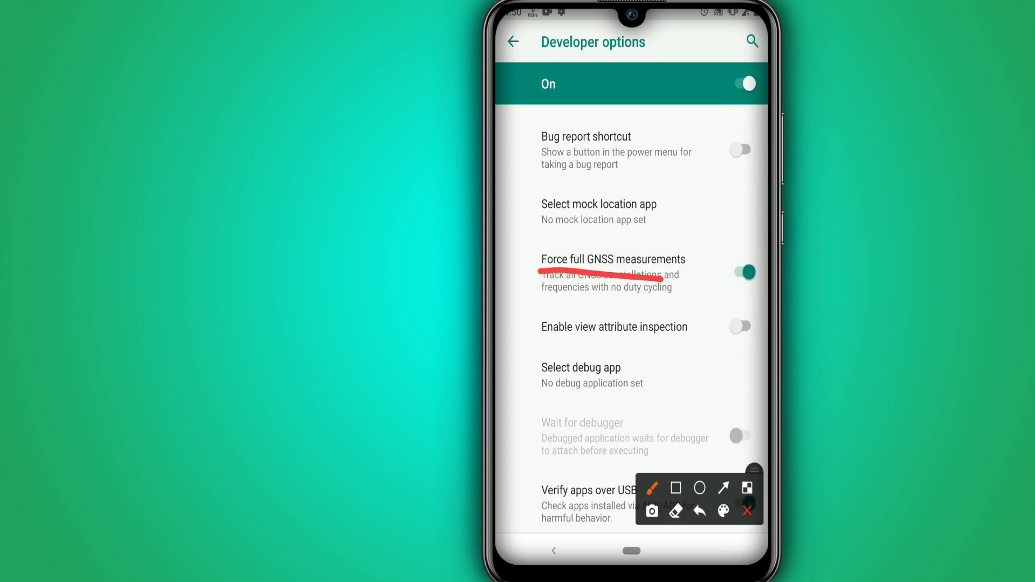
Step: Set window, transition and animator scales to .5x and force GPU rendering for 2D drawing
scroll(down, 3)
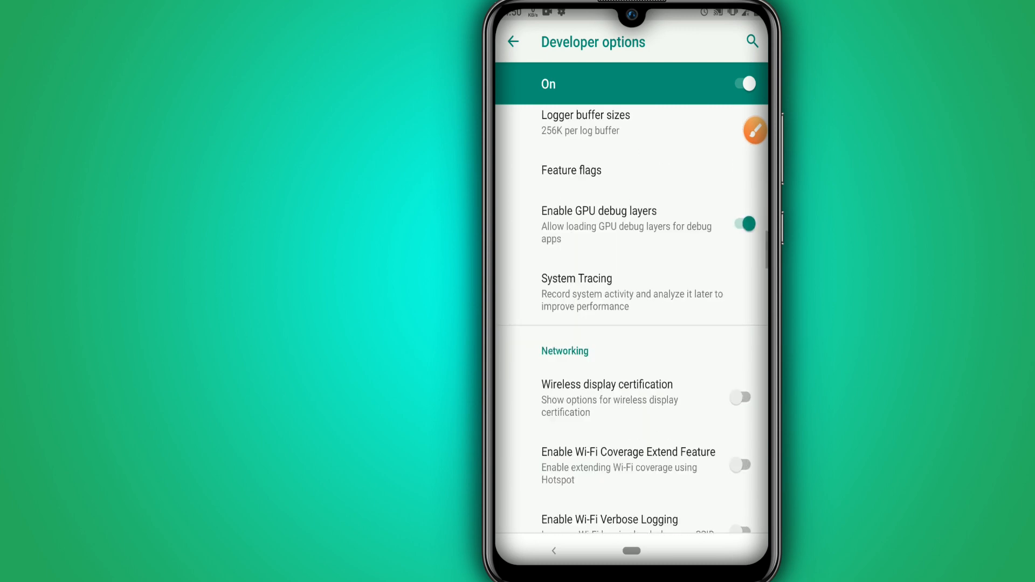
click(755, 130)
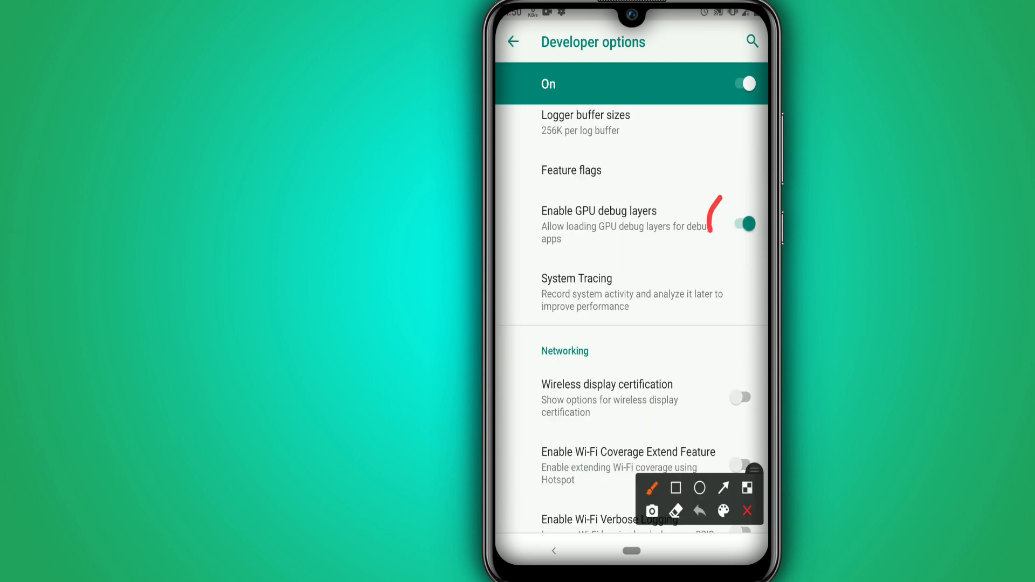
scroll(up, 3)
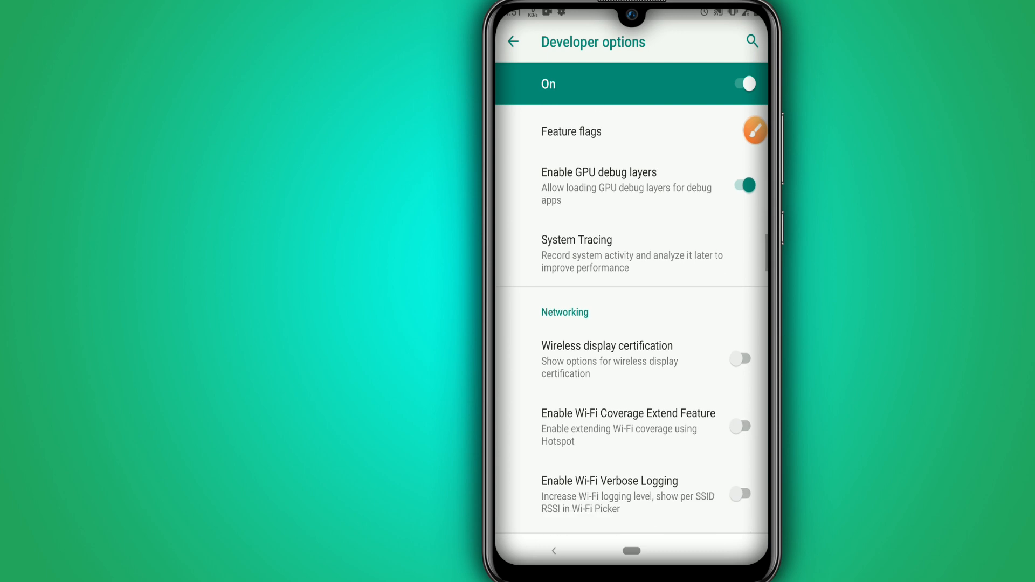
scroll(up, 3)
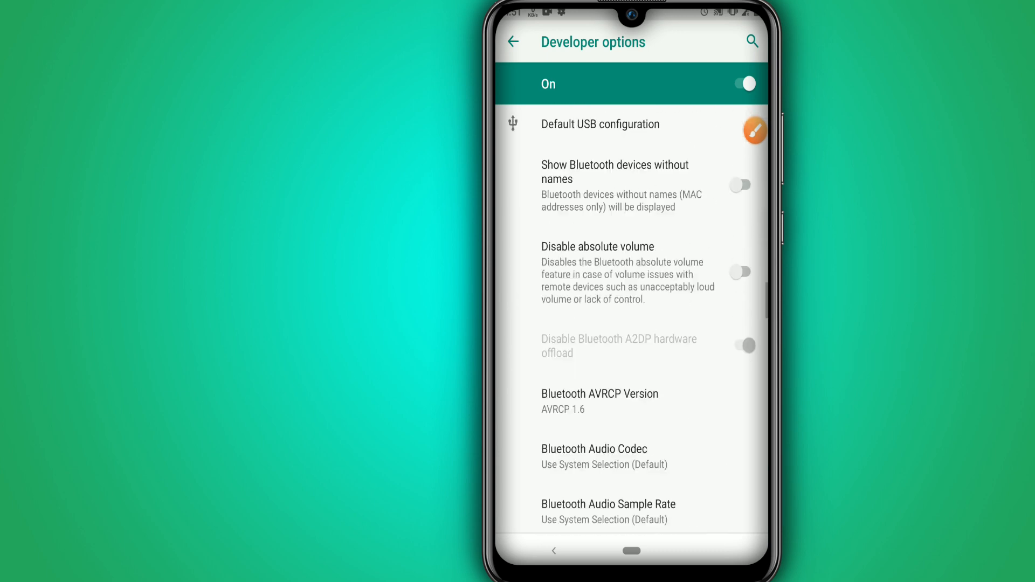
scroll(down, 3)
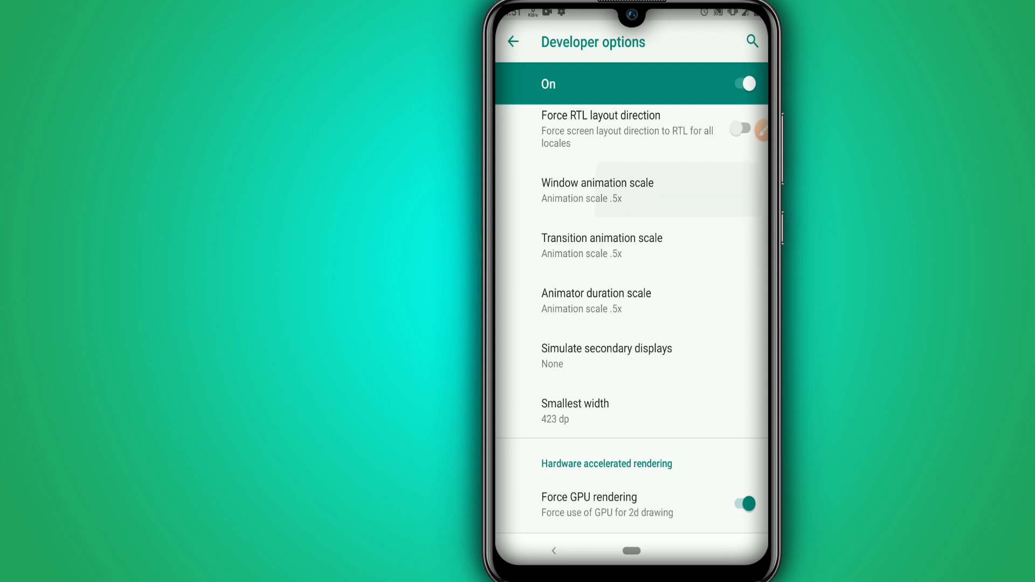
click(596, 190)
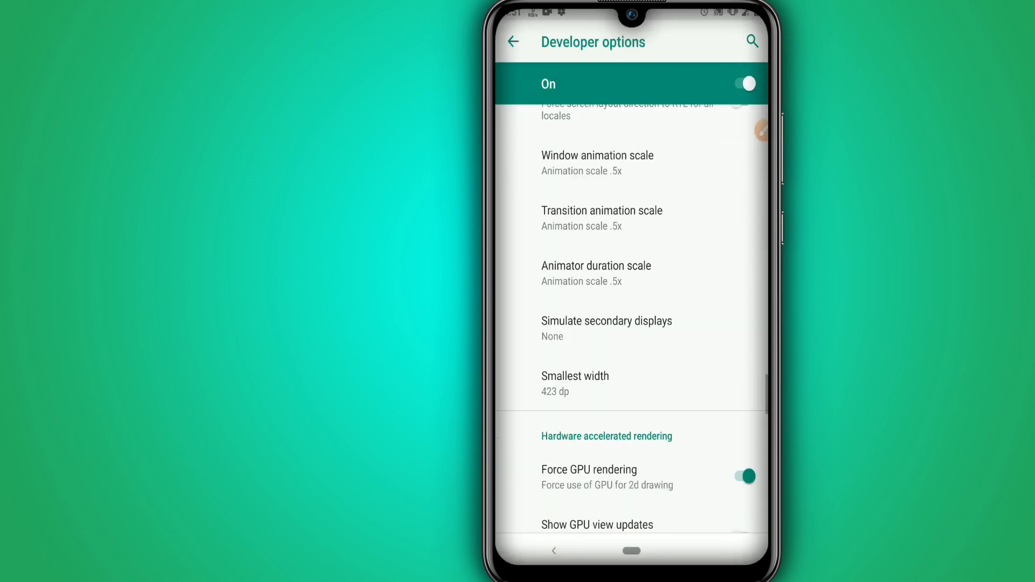
scroll(down, 3)
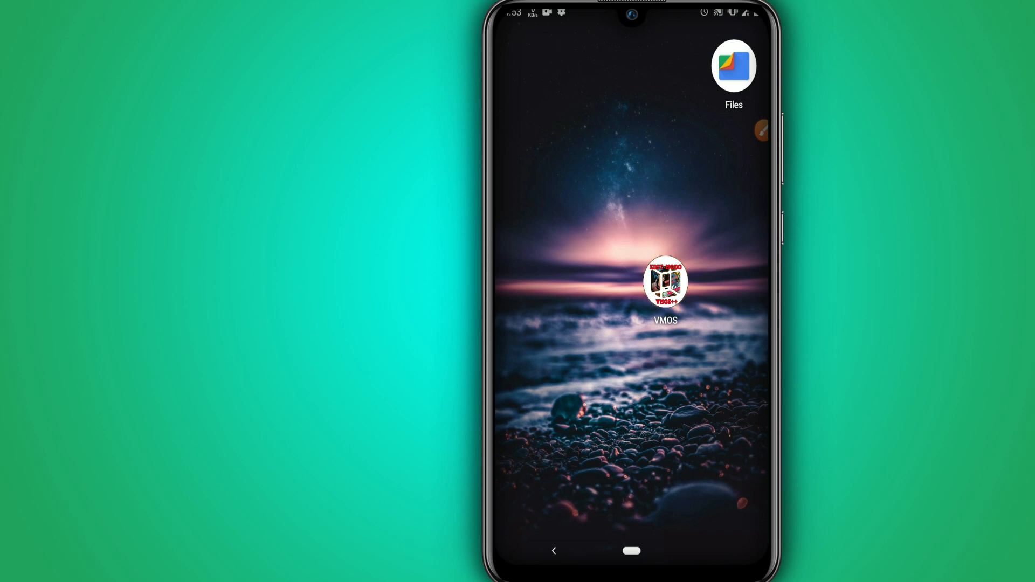
Step: Launch VMOS from the home screen and allow its storage, location and microphone requests
click(665, 281)
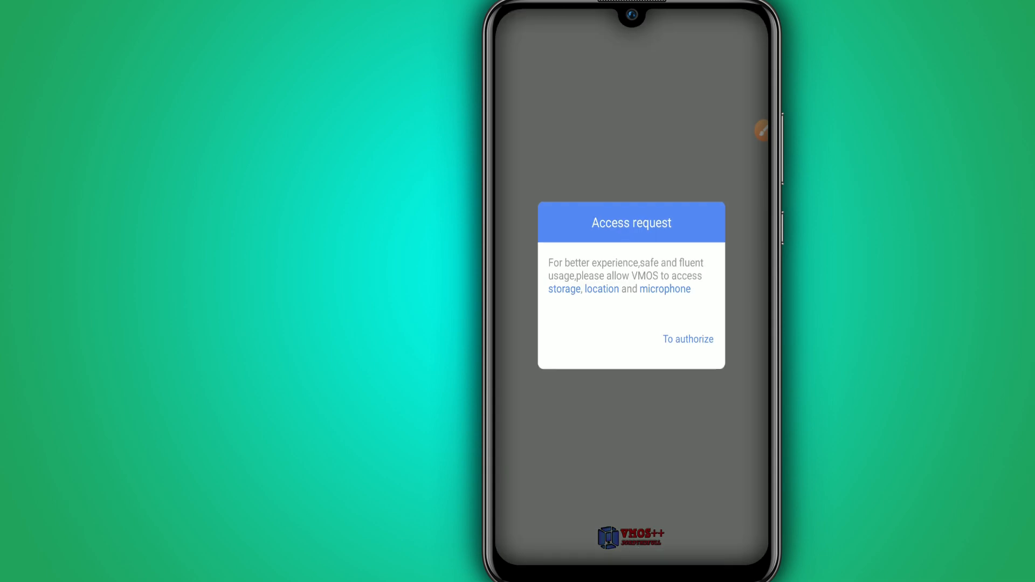
click(687, 338)
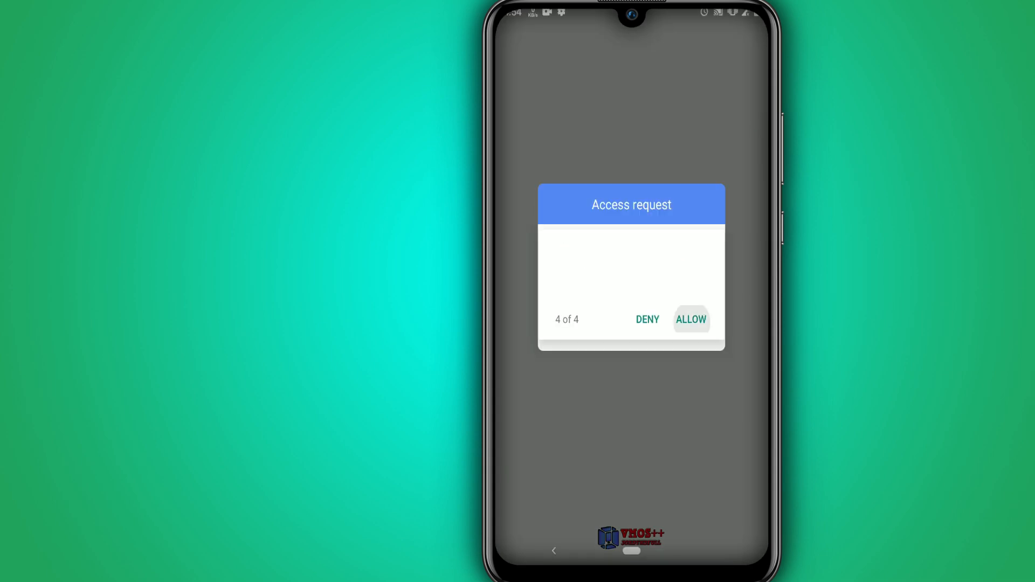
click(691, 319)
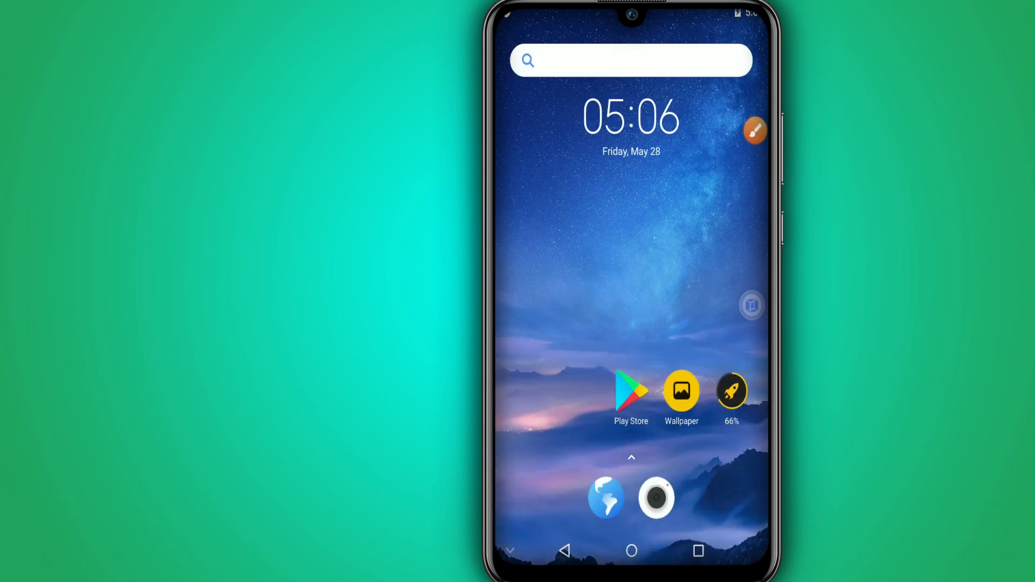
Step: Launch the virtual Android's Setting app and show About phone (model vmos, Android 5.1.1)
click(756, 130)
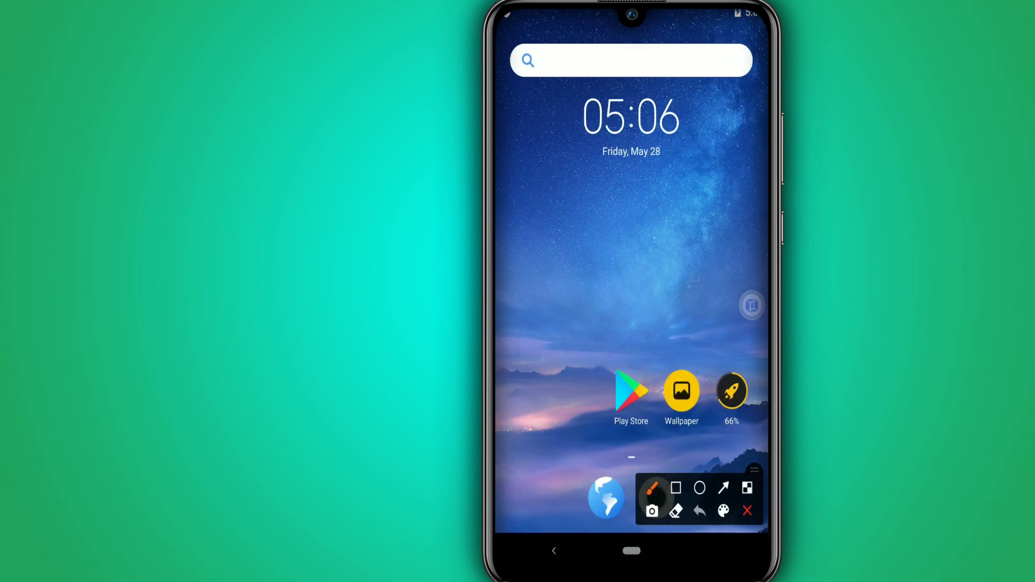
click(747, 510)
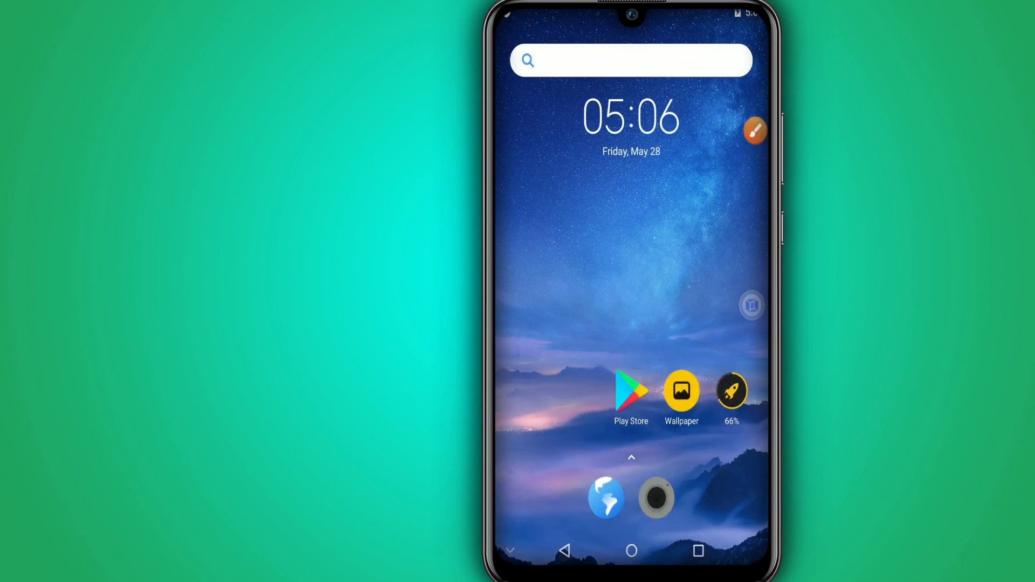
click(630, 458)
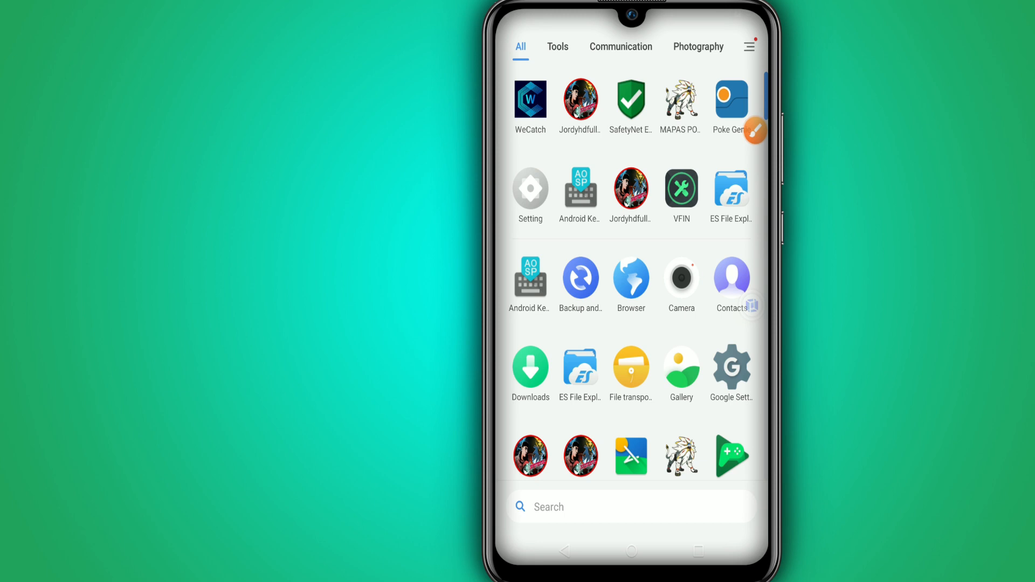
mouse_move(754, 130)
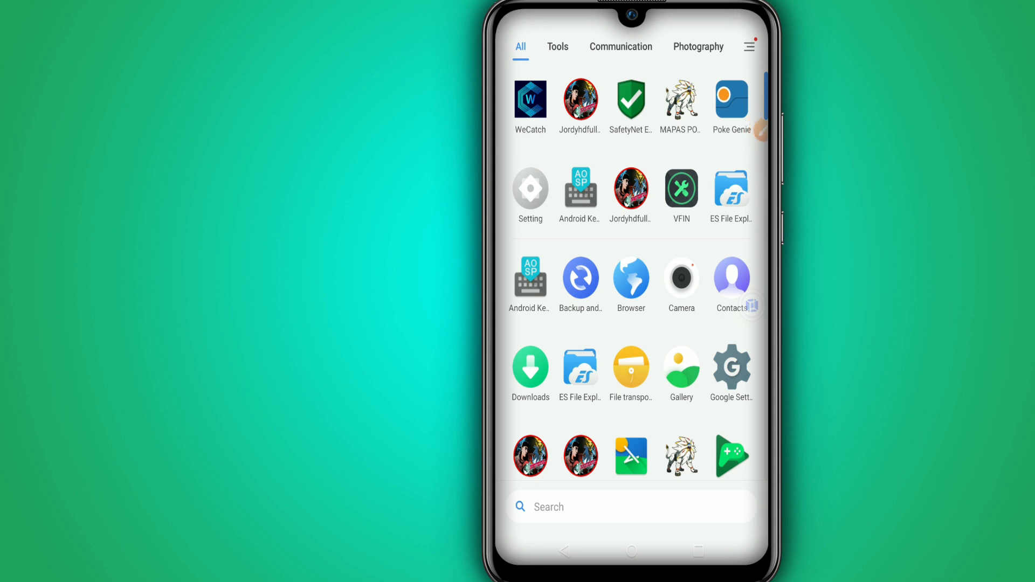
click(529, 189)
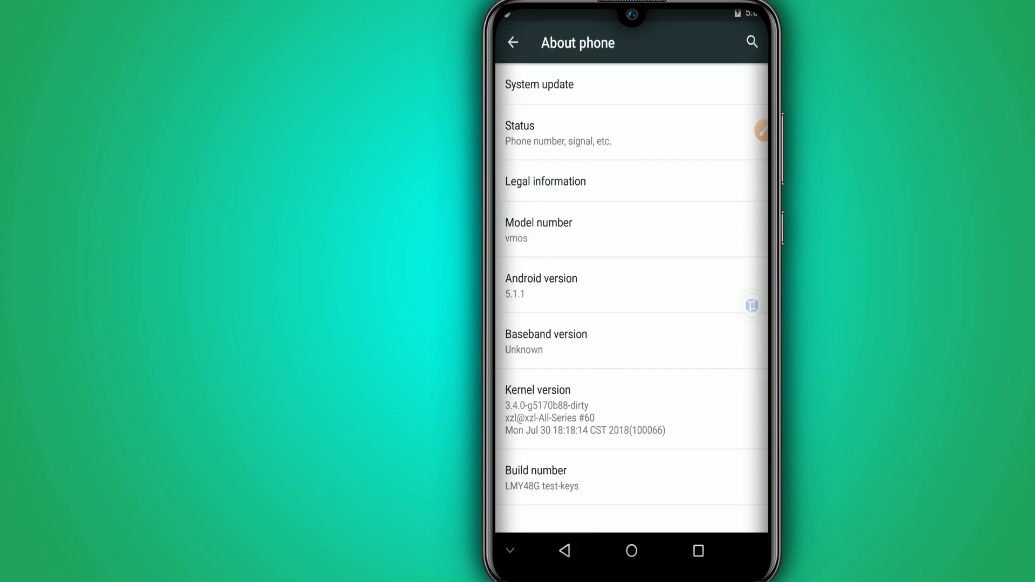
Step: Tap Build number repeatedly until the virtual Android unlocks developer mode
click(564, 551)
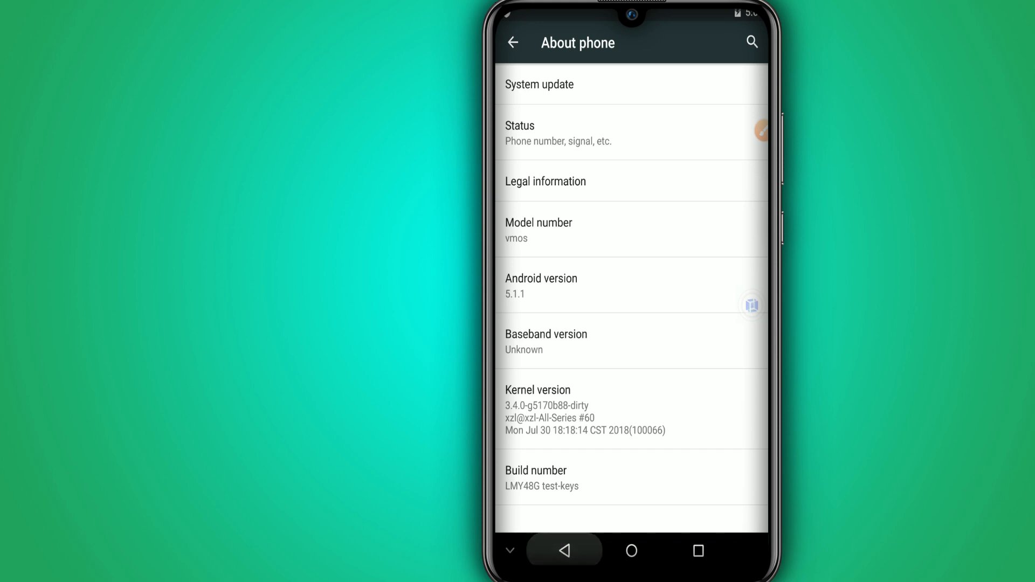
click(512, 42)
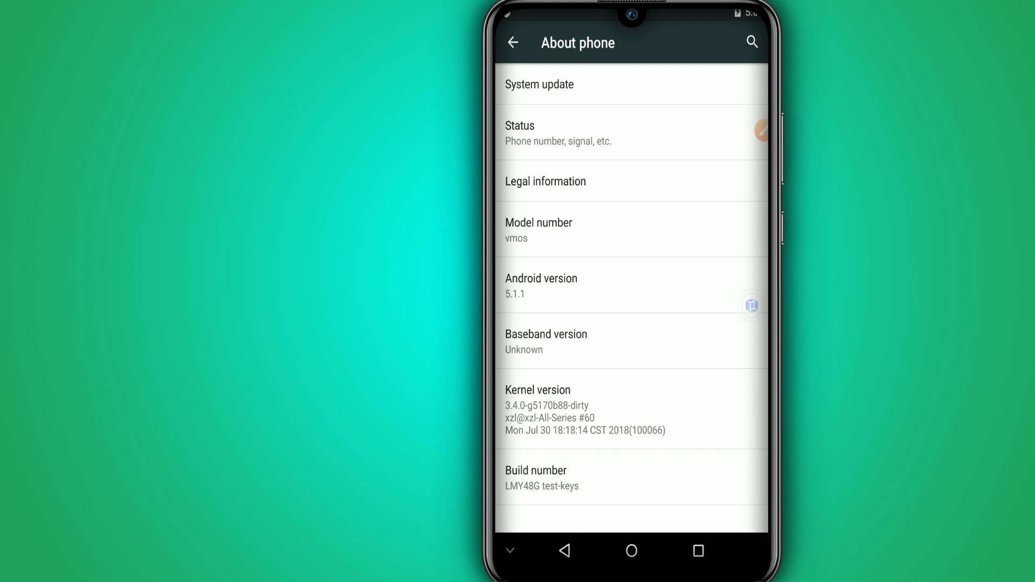
click(536, 478)
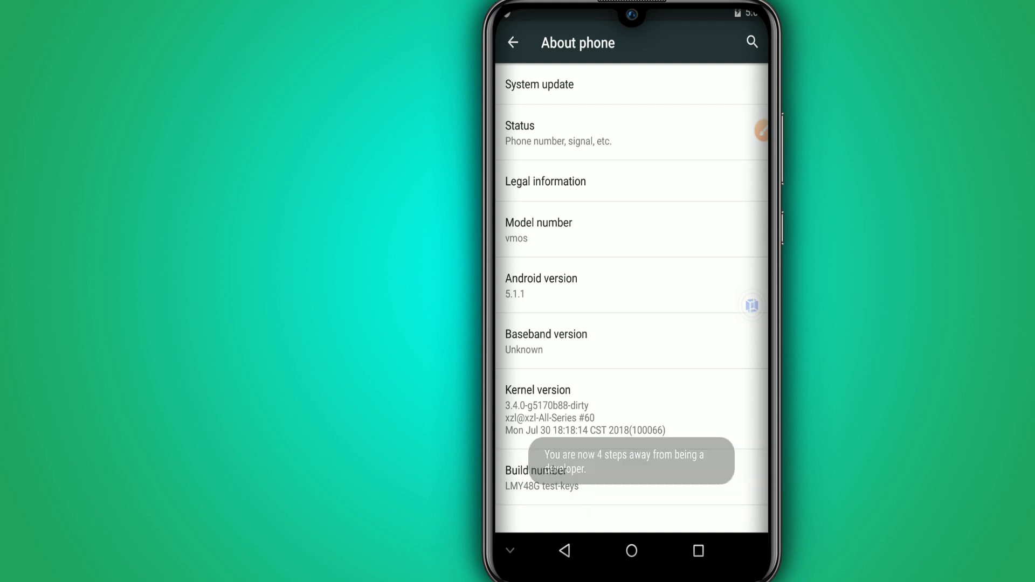
click(542, 471)
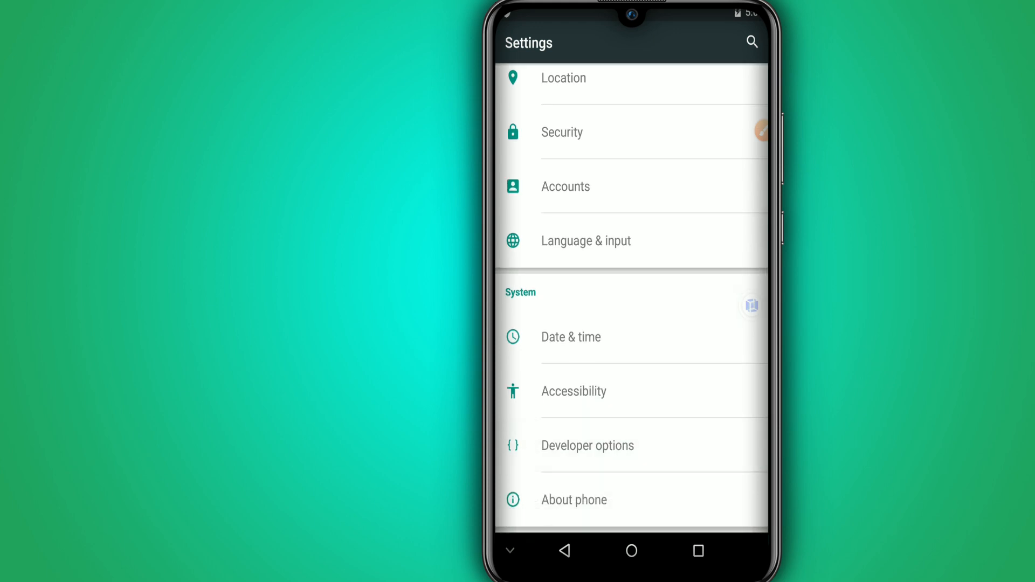
Step: Set the virtual Android's window and animator duration scales to .5x in Developer options
click(586, 445)
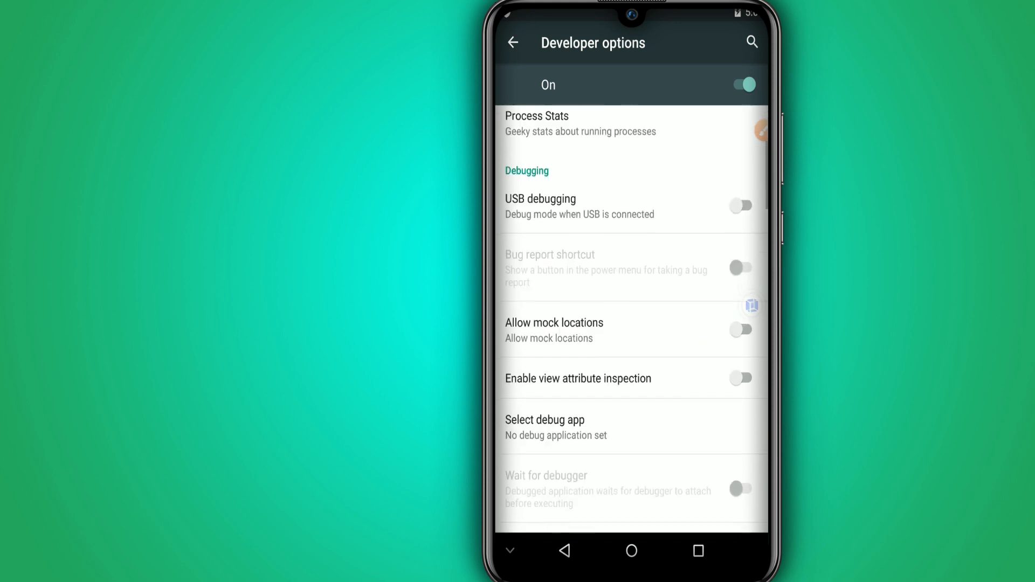
scroll(down, 3)
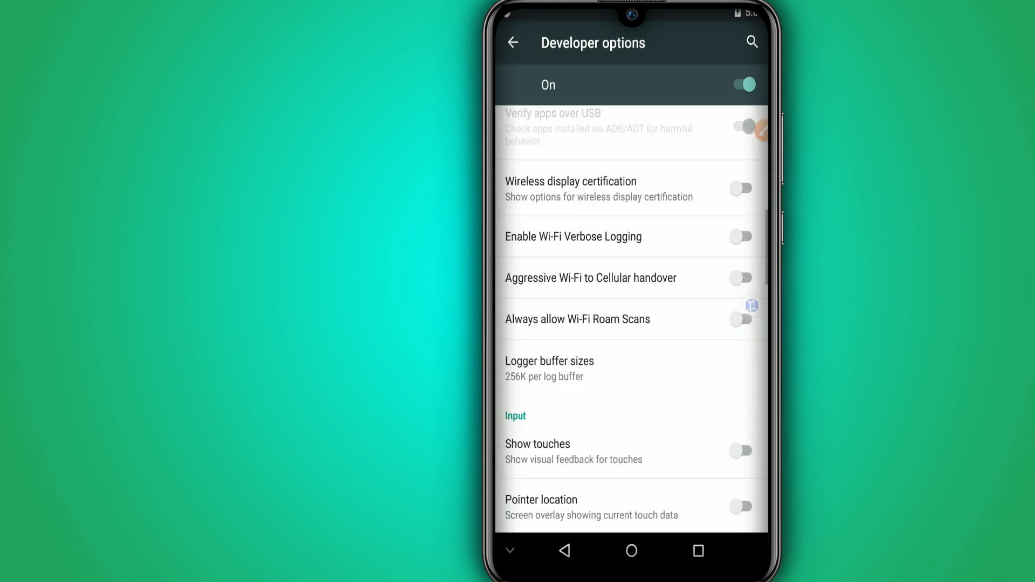
scroll(up, 3)
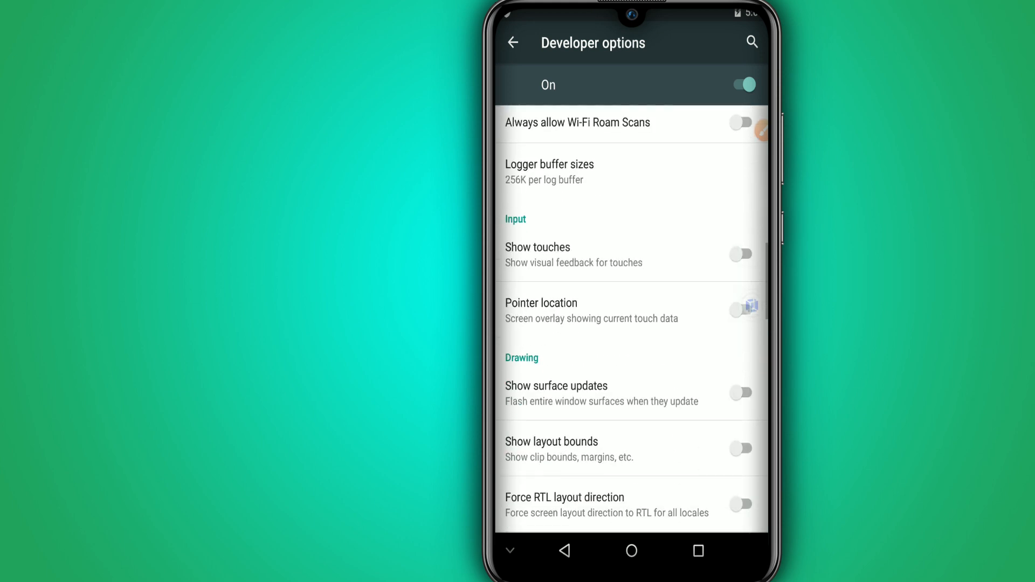
scroll(down, 3)
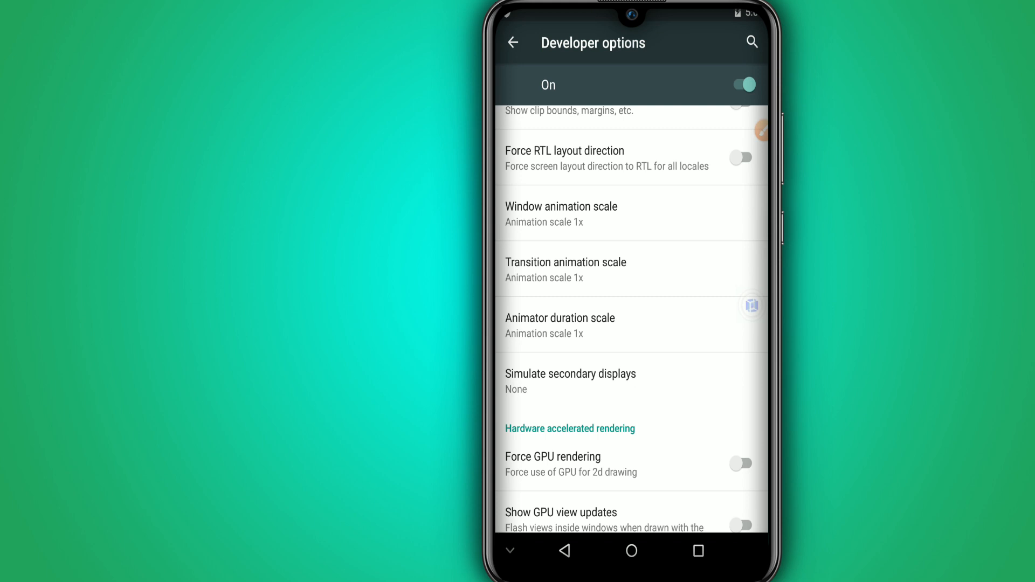
click(630, 214)
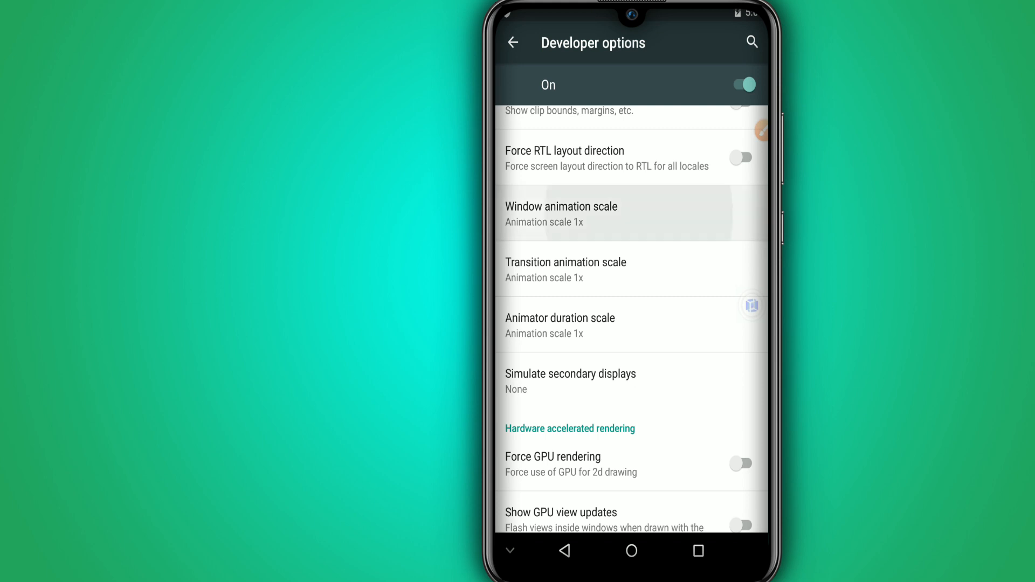
click(561, 214)
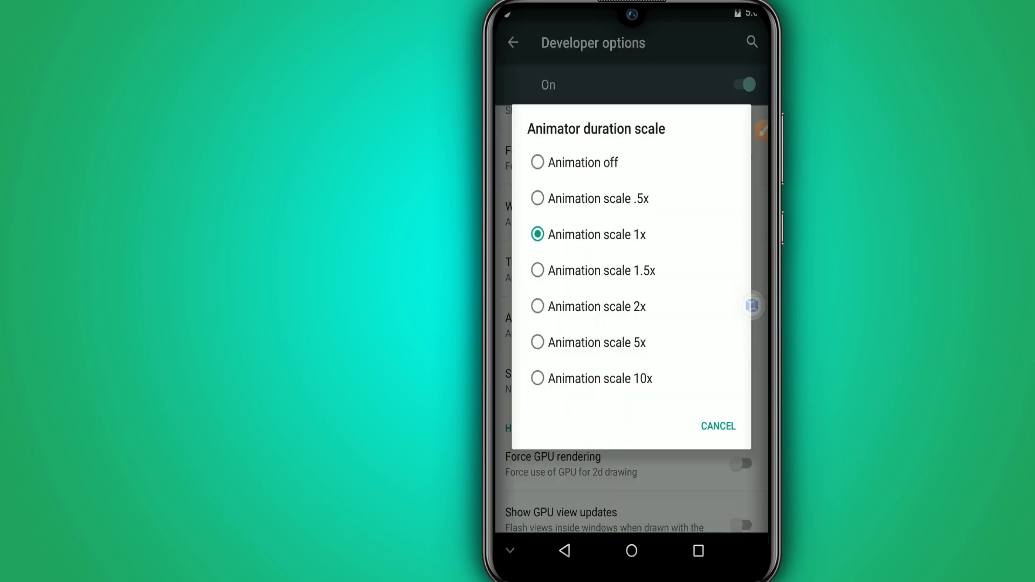
click(718, 426)
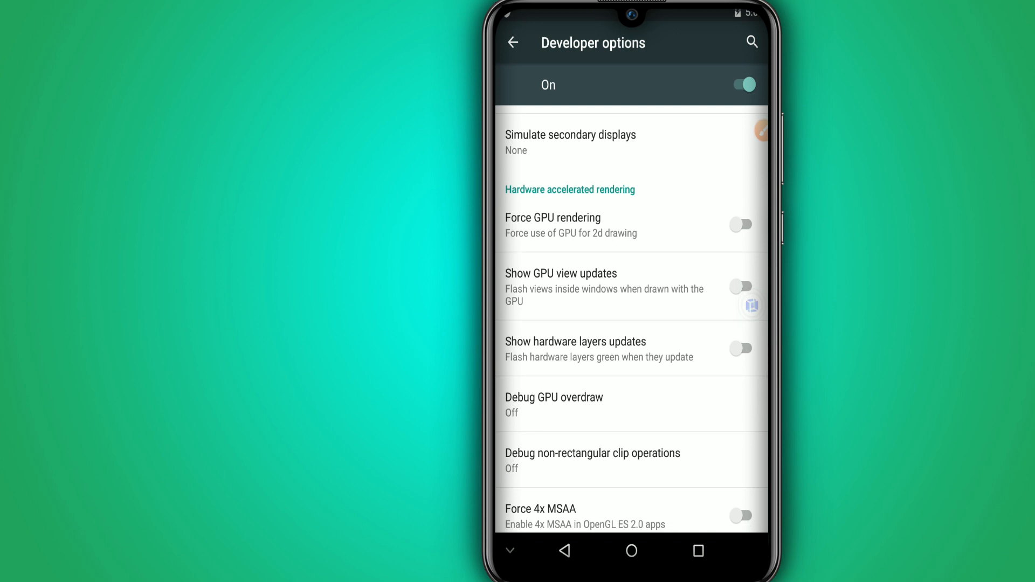
Step: Turn on Force GPU rendering and leave Developer options
click(742, 224)
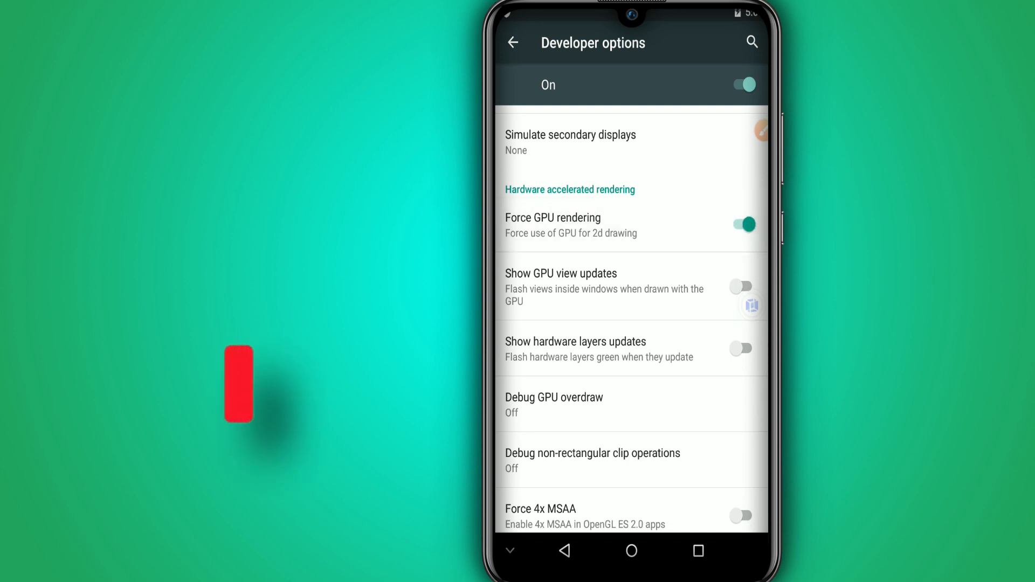
click(512, 42)
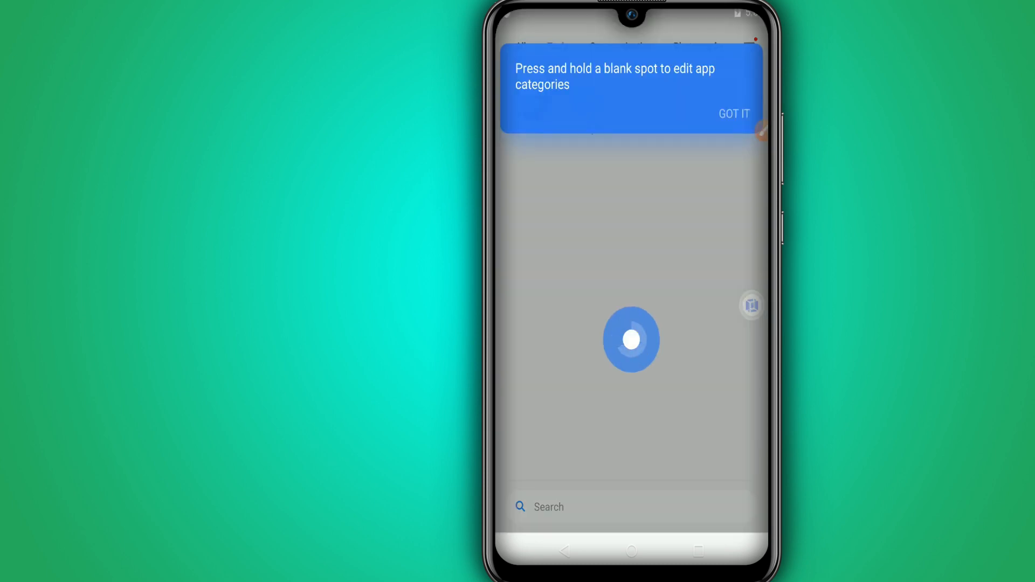
Step: Dismiss the app categories and hidden icons tips with GOT IT and go to the home screen
click(733, 114)
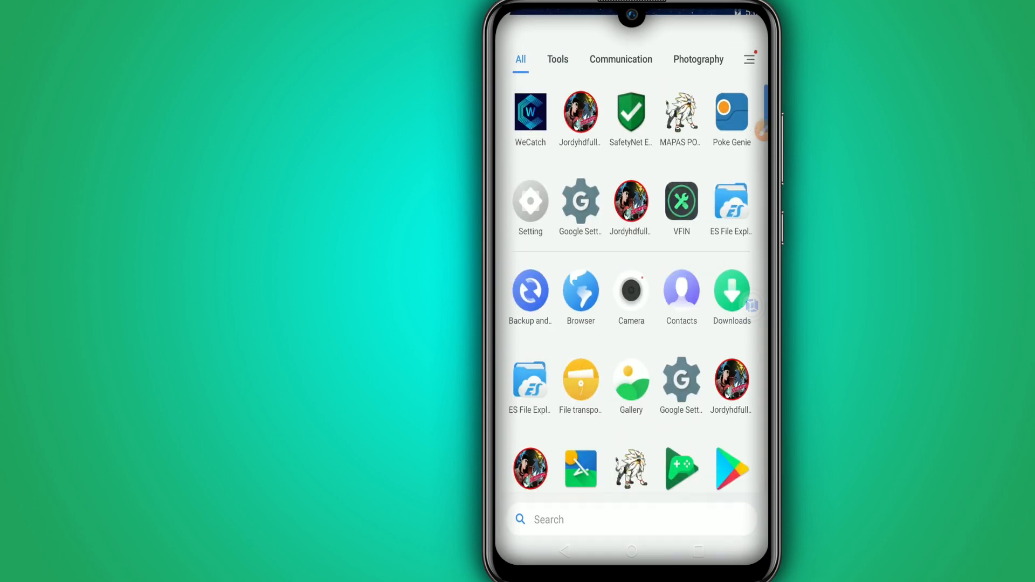
click(682, 289)
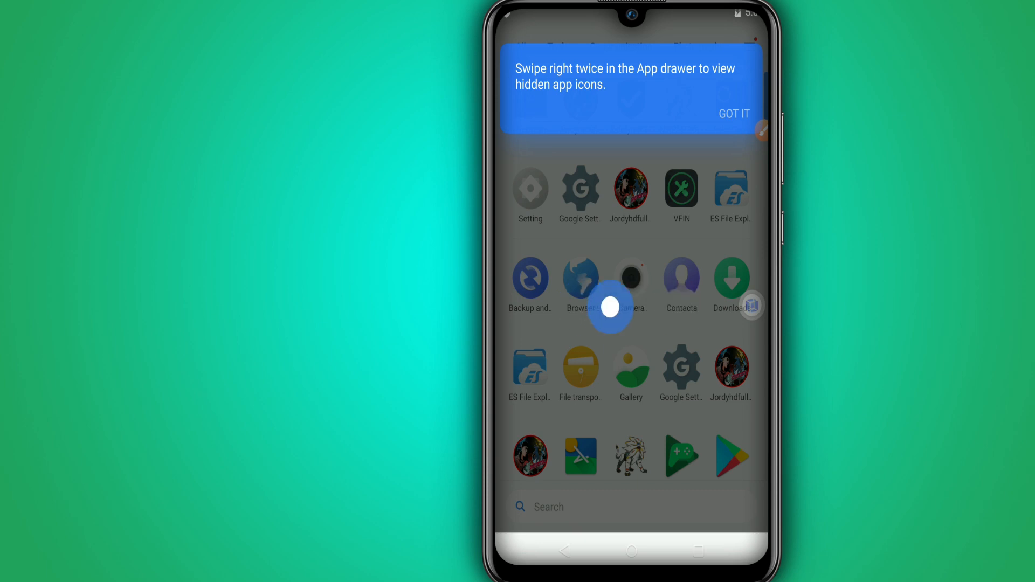
mouse_move(579, 307)
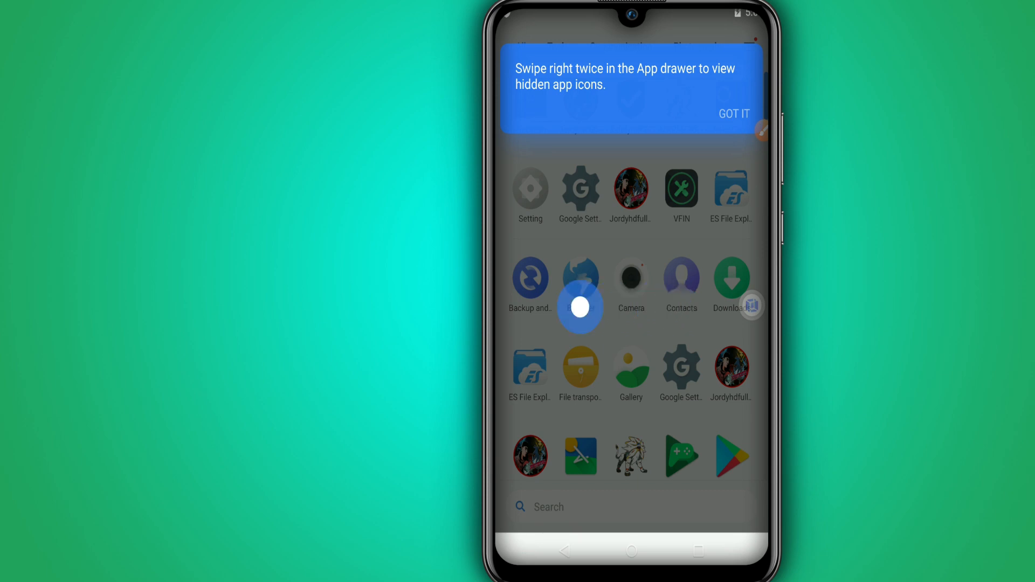
click(733, 113)
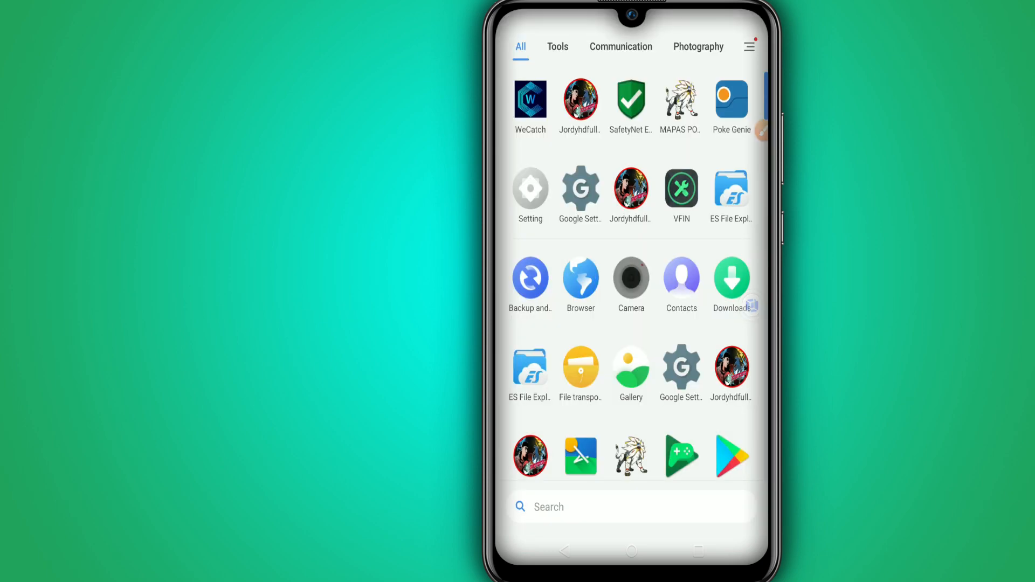
click(632, 550)
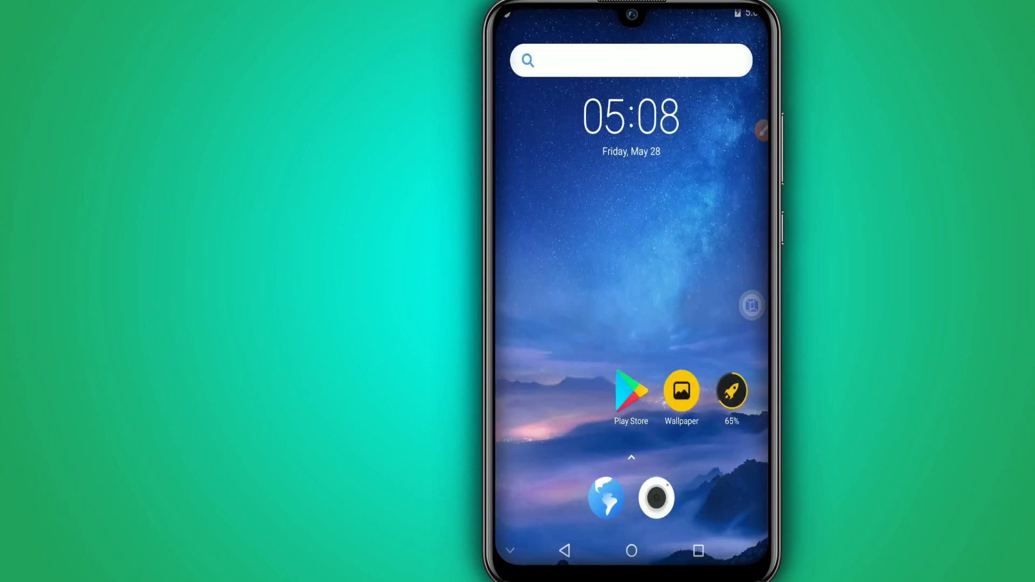